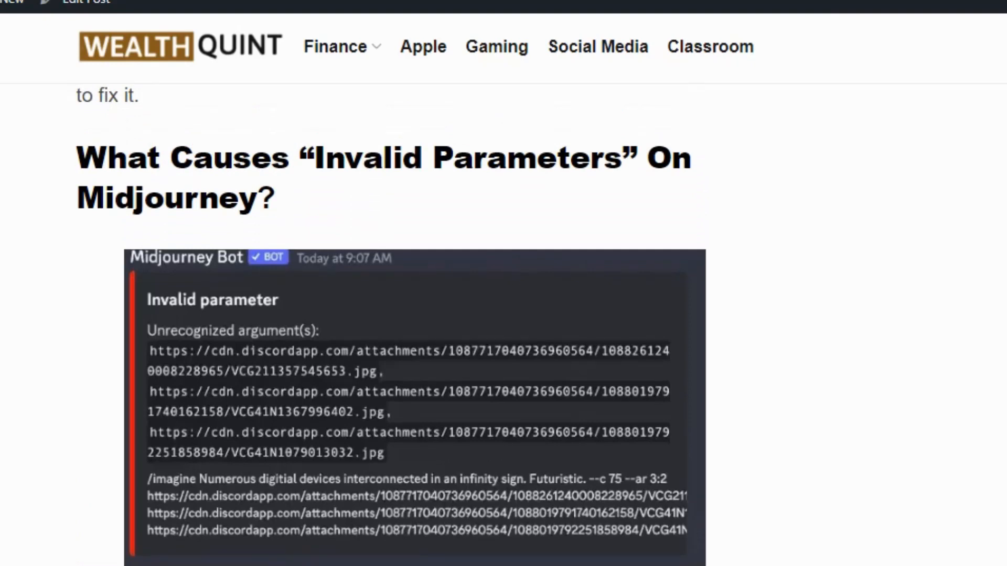
{"action": "scroll", "scroll_direction": "down", "scroll_amount": 3}
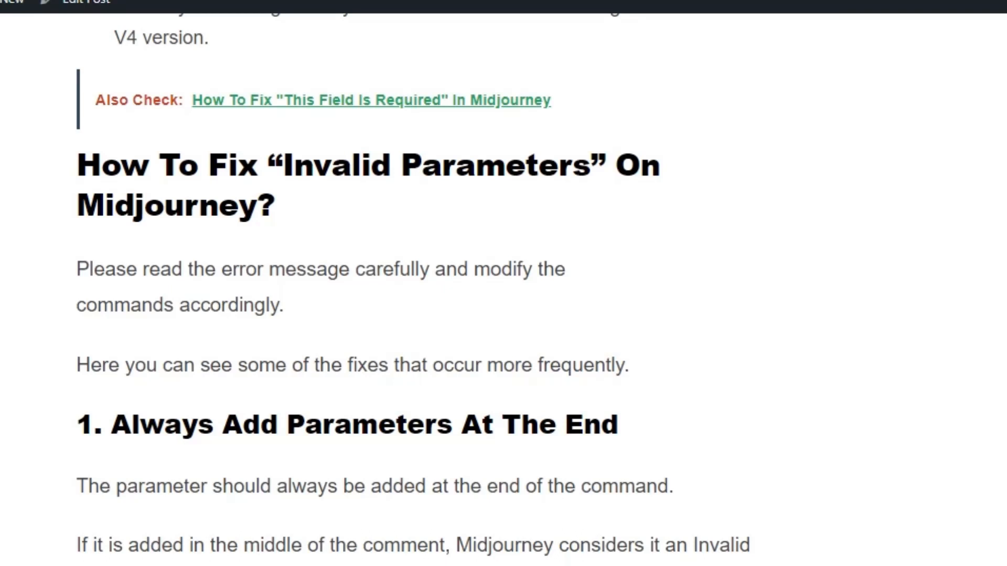
{"action": "scroll", "scroll_direction": "down", "scroll_amount": 3}
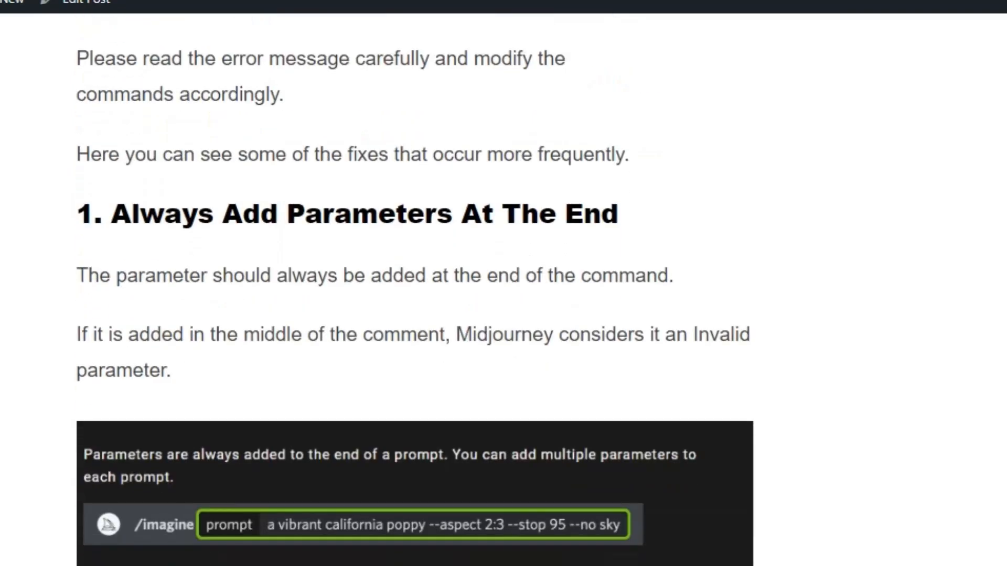
{"action": "scroll", "scroll_direction": "down", "scroll_amount": 3}
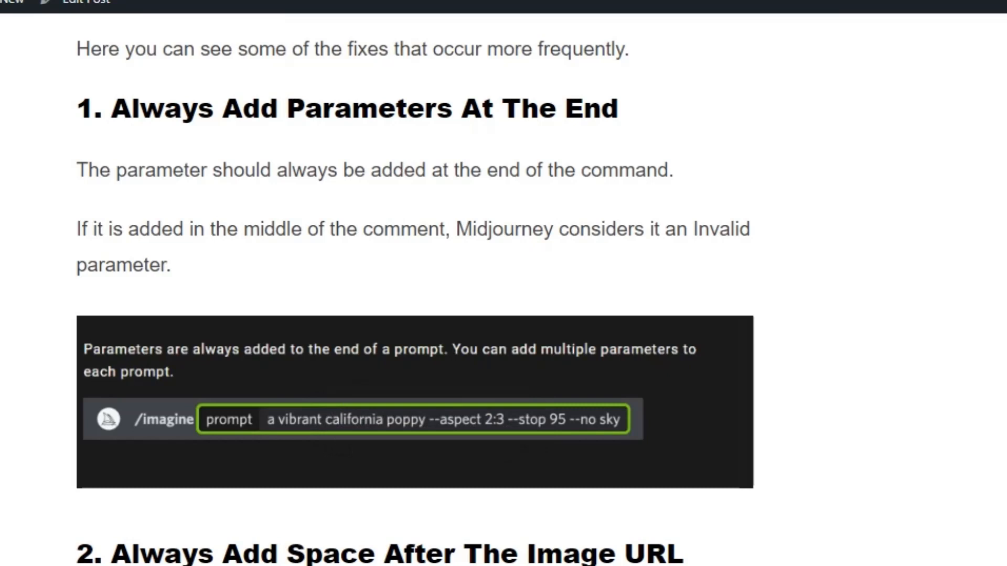
{"action": "scroll", "scroll_direction": "down", "scroll_amount": 3}
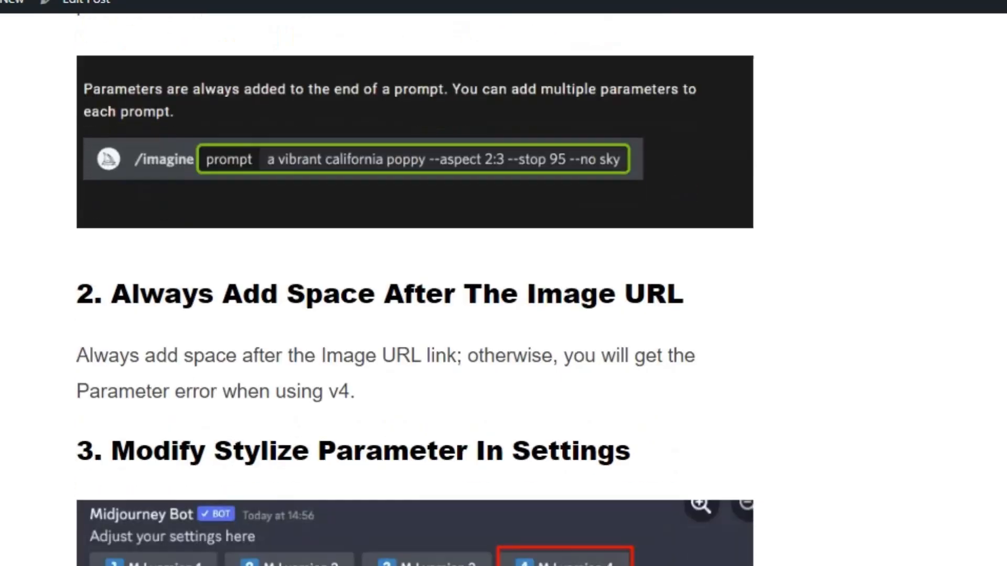
{"action": "scroll", "scroll_direction": "down", "scroll_amount": 3}
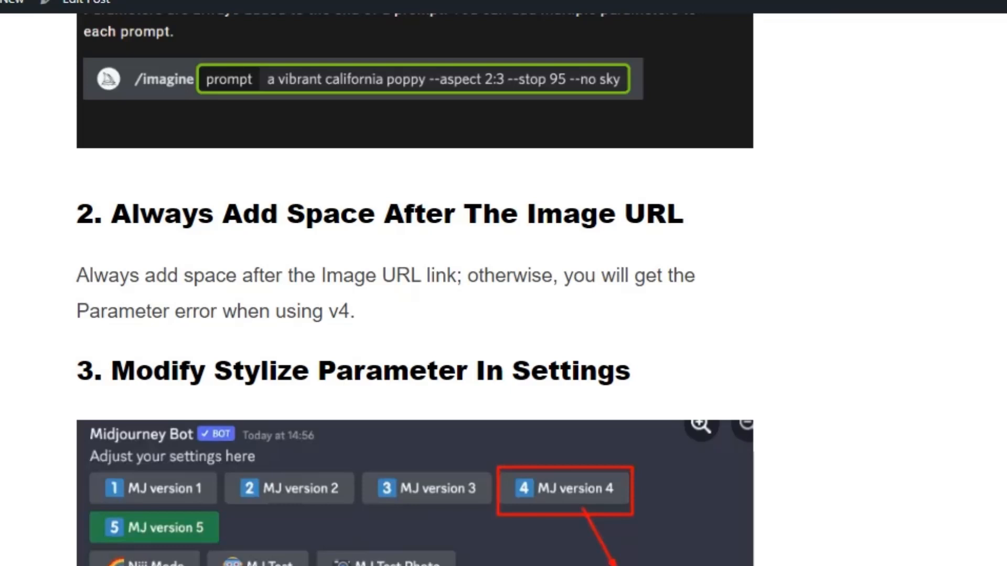
{"action": "scroll", "scroll_direction": "down", "scroll_amount": 3}
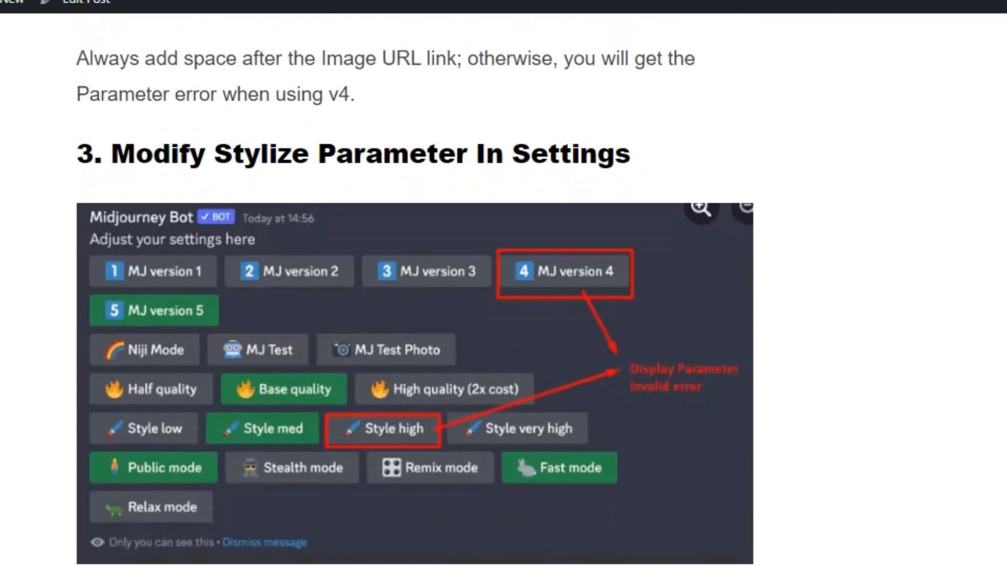
{"action": "scroll", "scroll_direction": "down", "scroll_amount": 3}
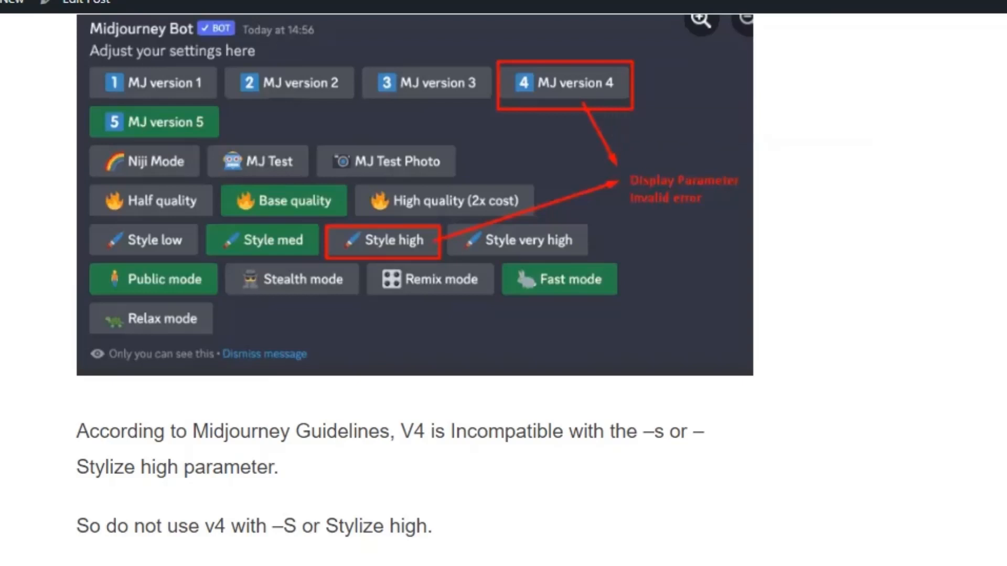
{"action": "scroll", "scroll_direction": "down", "scroll_amount": 3}
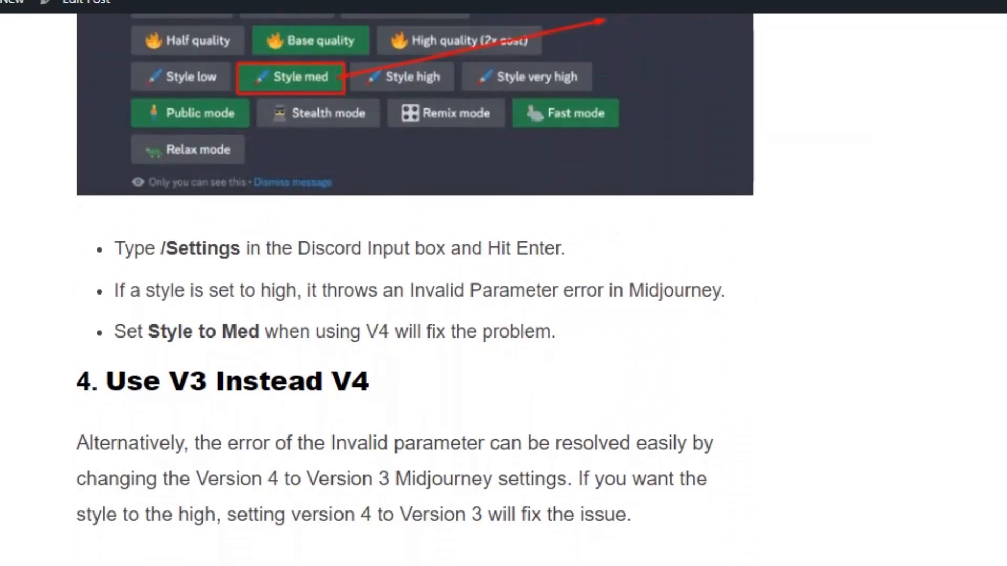
{"action": "scroll", "scroll_direction": "down", "scroll_amount": 3}
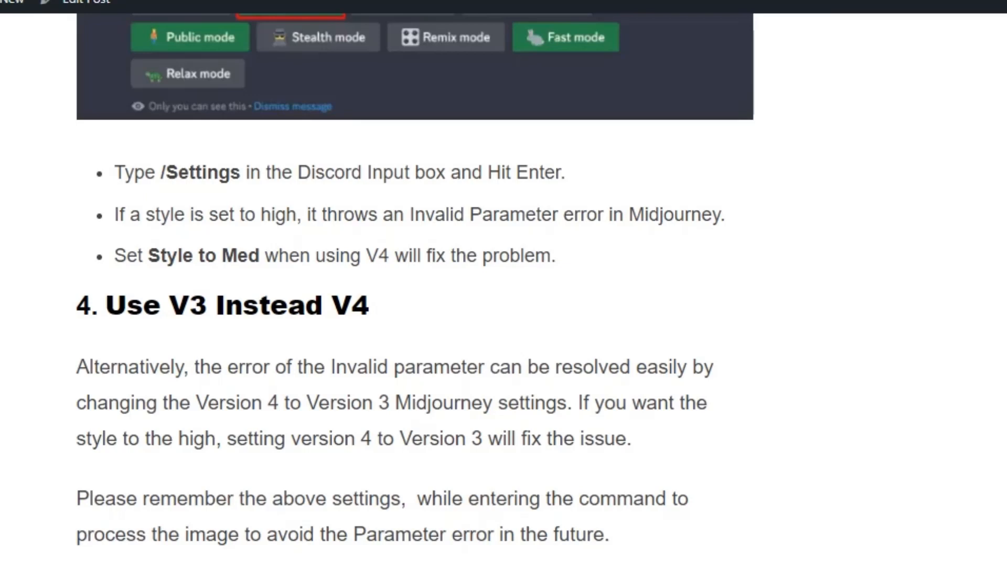
{"action": "scroll", "scroll_direction": "down", "scroll_amount": 3}
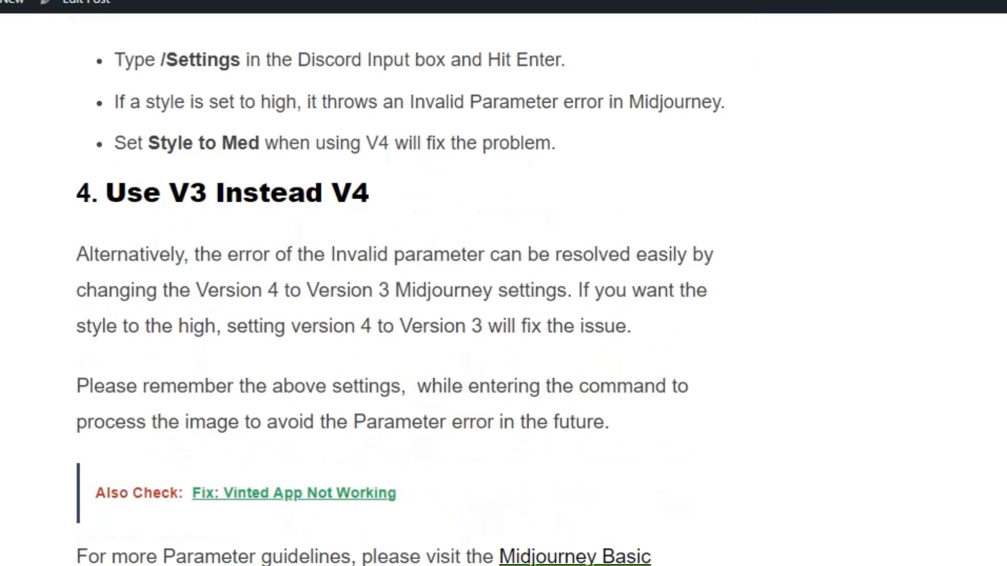
{"action": "scroll", "scroll_direction": "down", "scroll_amount": 3}
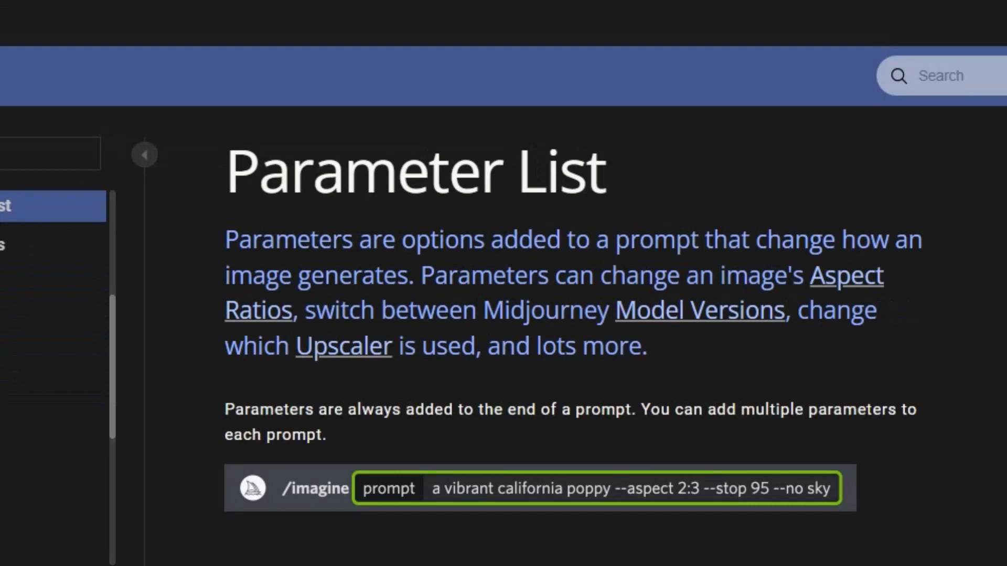
{"action": "scroll", "scroll_direction": "down", "scroll_amount": 3}
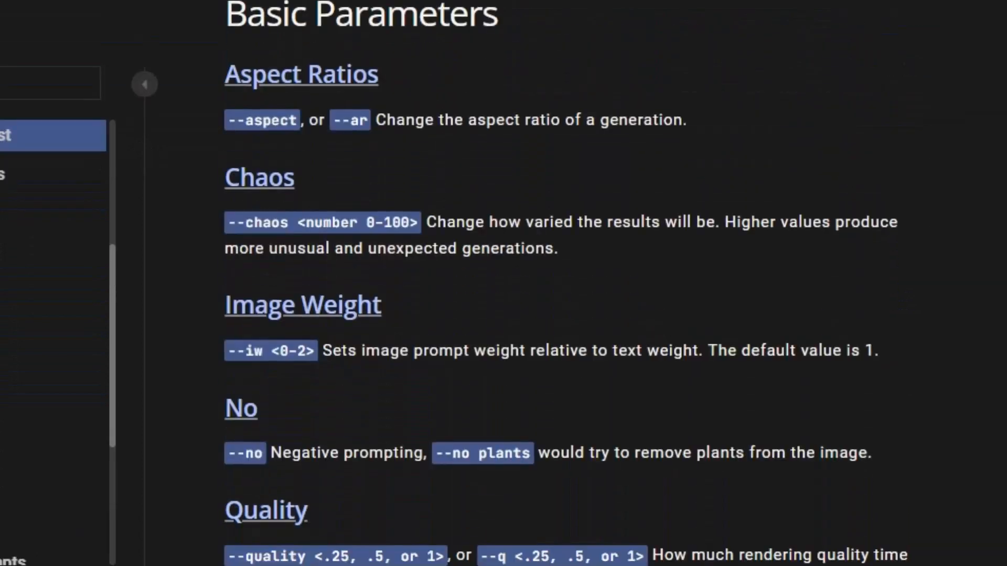
{"action": "scroll", "scroll_direction": "down", "scroll_amount": 3}
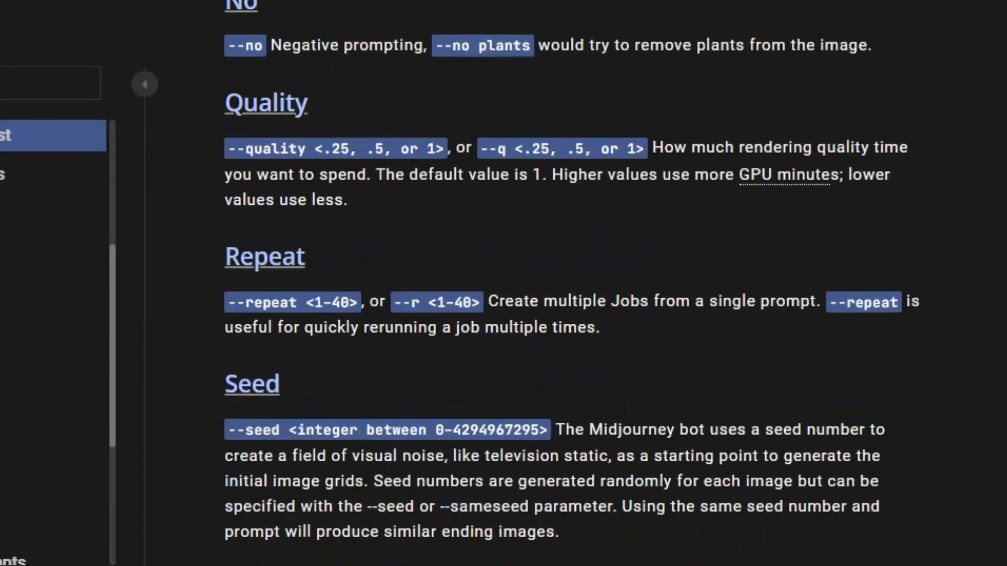
{"action": "scroll", "scroll_direction": "down", "scroll_amount": 3}
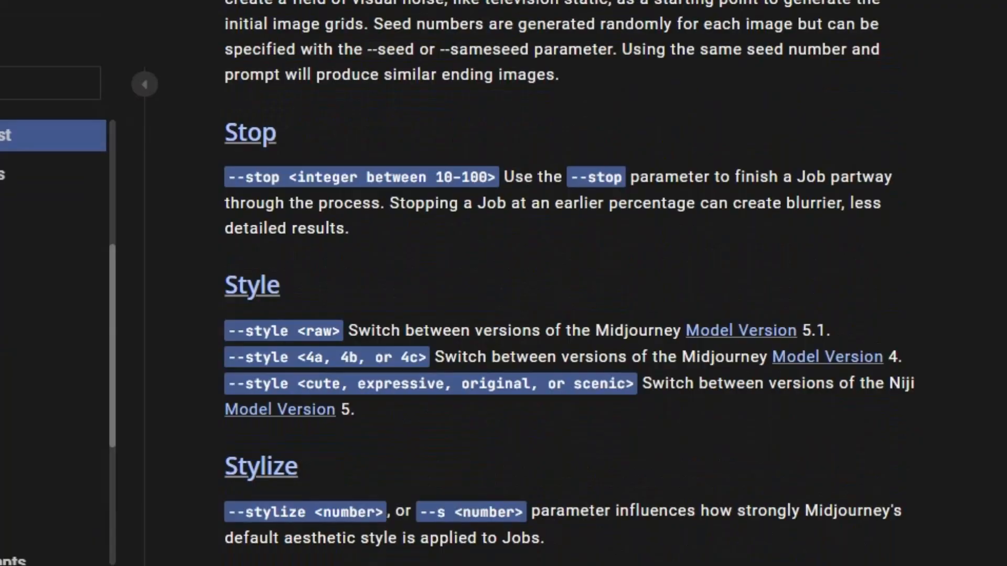